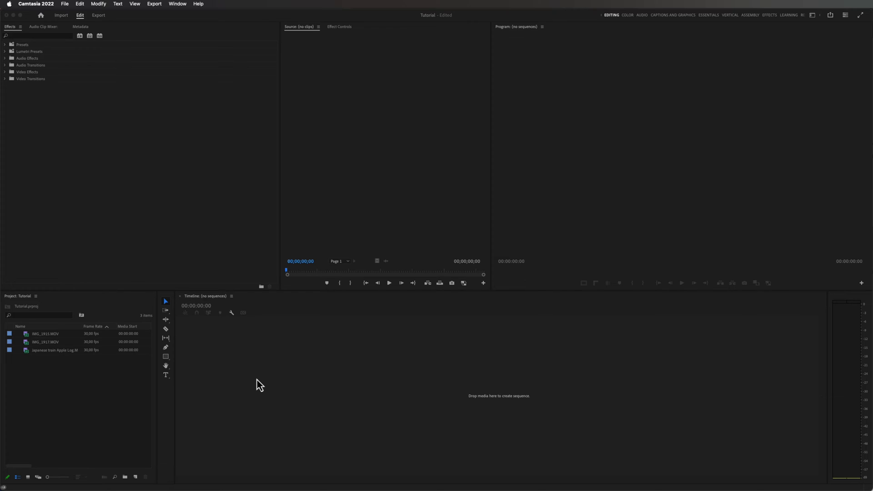
# Create a sequence from IMG_1915.MOV so the train clip and its audio sit on the timeline
pyautogui.doubleClick(46, 333)
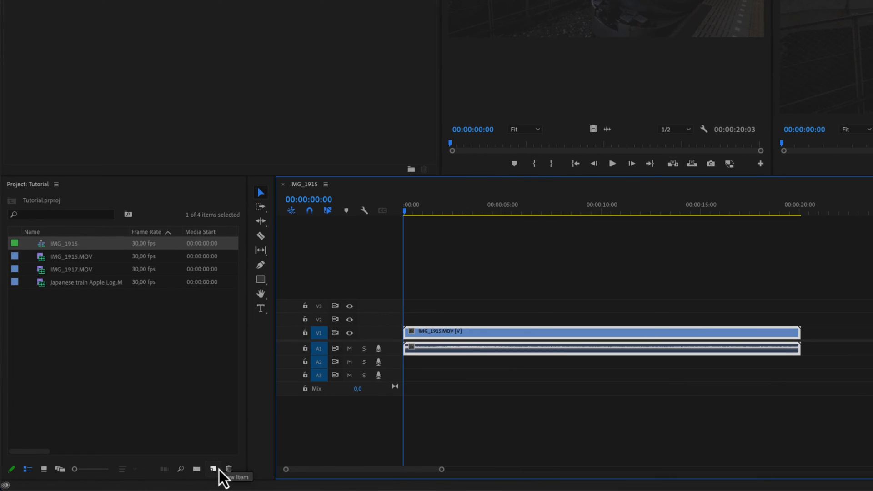
# Create a new Adjustment Layer item with default settings for placement above the clip
pyautogui.click(213, 468)
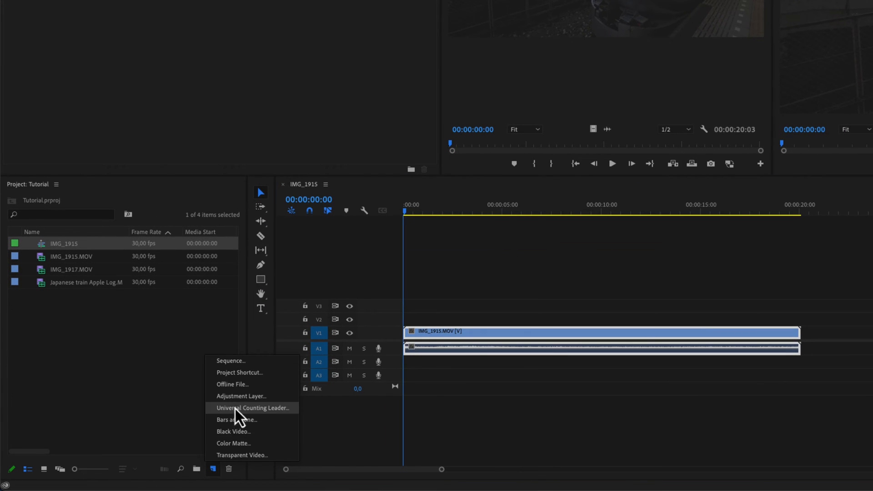
pyautogui.click(241, 396)
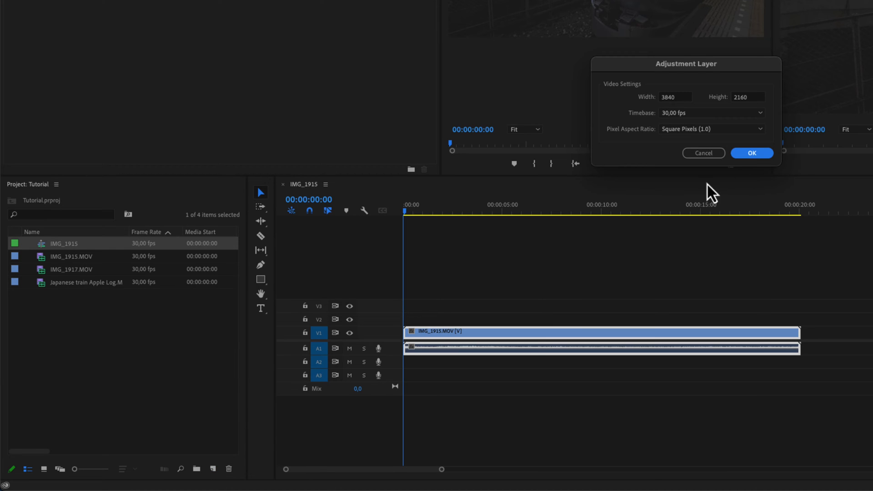
pyautogui.click(752, 153)
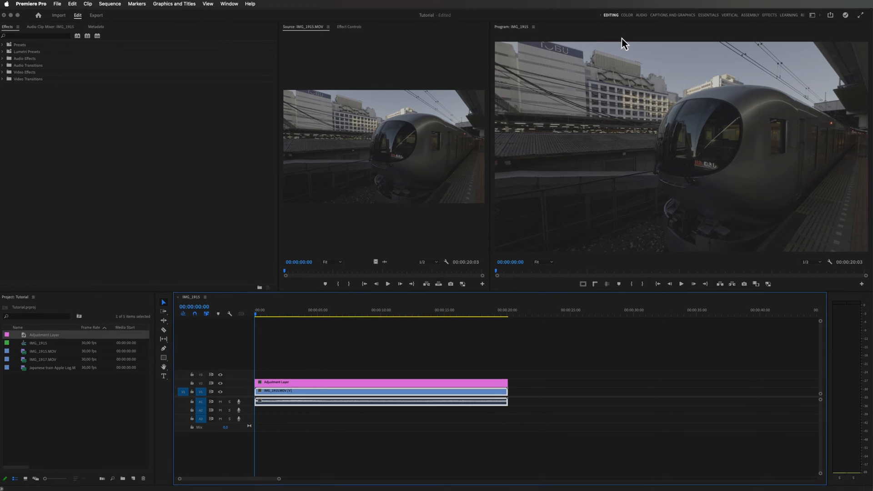
# Switch to the Color workspace to grade the adjustment layer in Lumetri Color
pyautogui.click(628, 14)
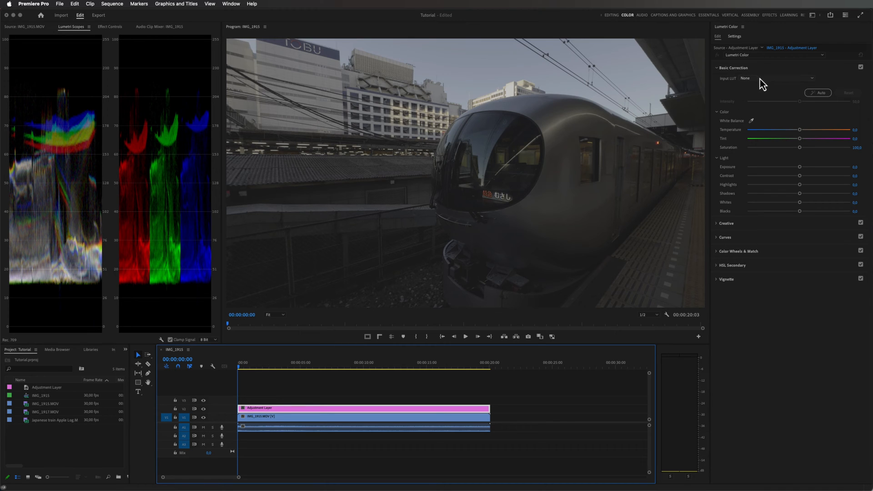
pyautogui.moveTo(758, 93)
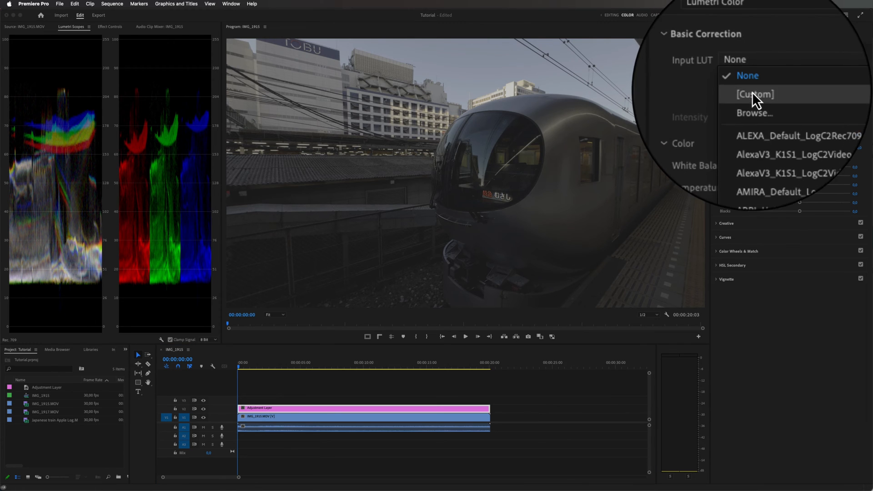
# Load the AppleLogToRec709 .cube file from Downloads as the Input LUT
pyautogui.click(754, 113)
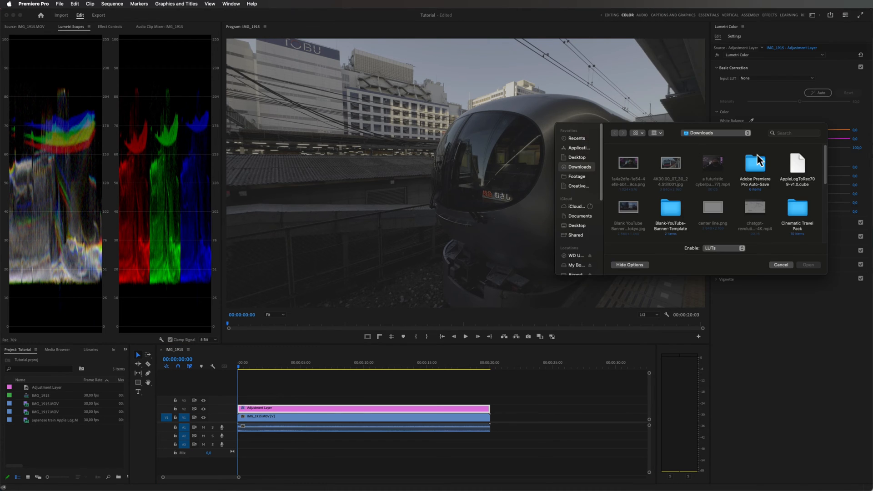
pyautogui.click(798, 164)
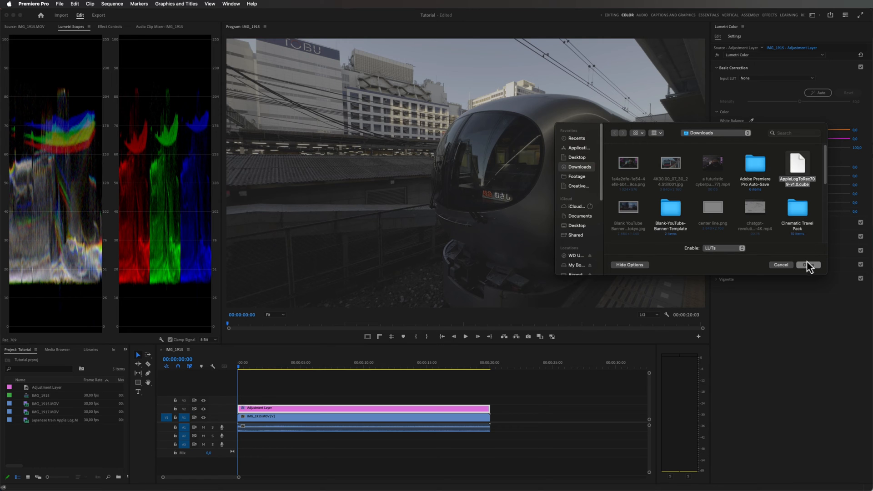
pyautogui.click(808, 265)
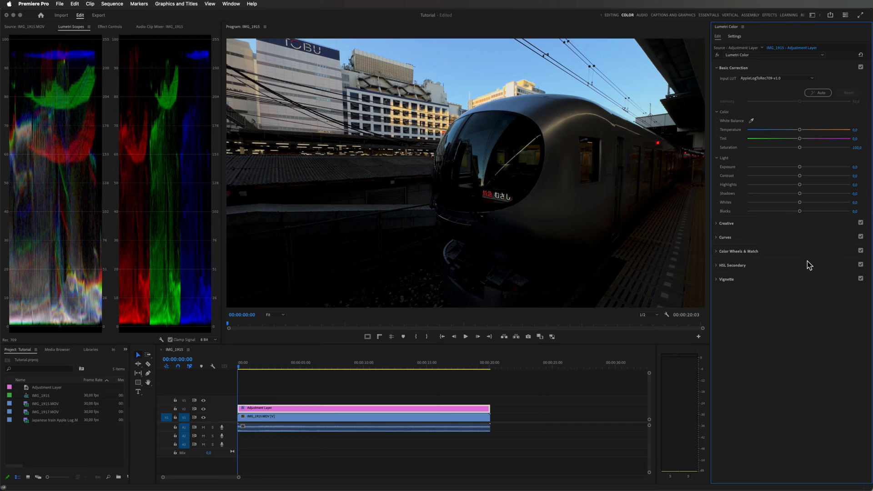
pyautogui.moveTo(806, 265)
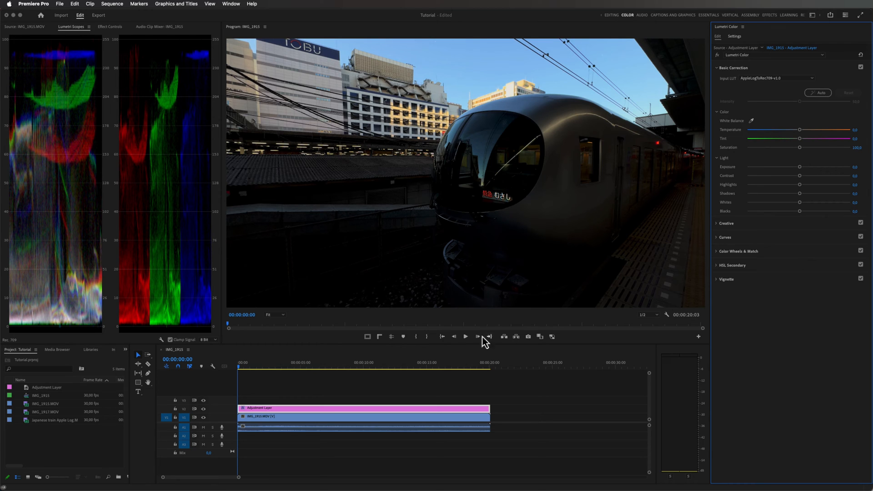
pyautogui.moveTo(317, 421)
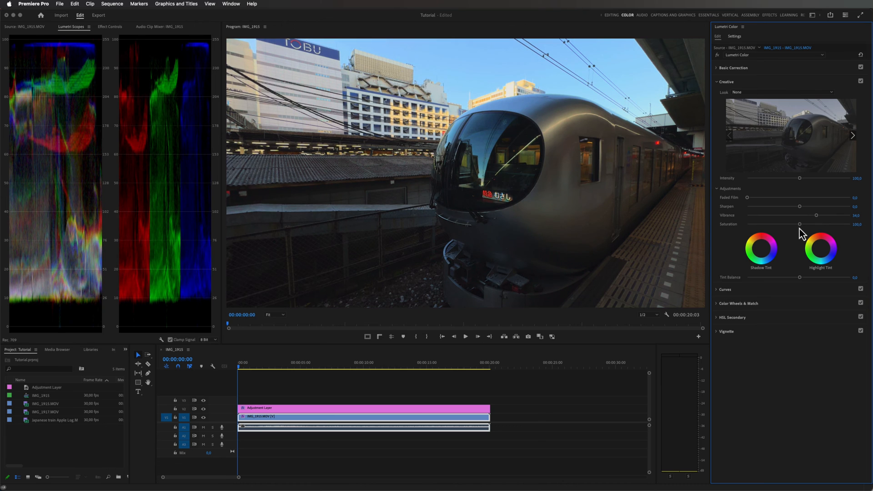
# Select the IMG_1915.MOV clip to grade it with Vibrance around 34 under Creative
pyautogui.click(718, 55)
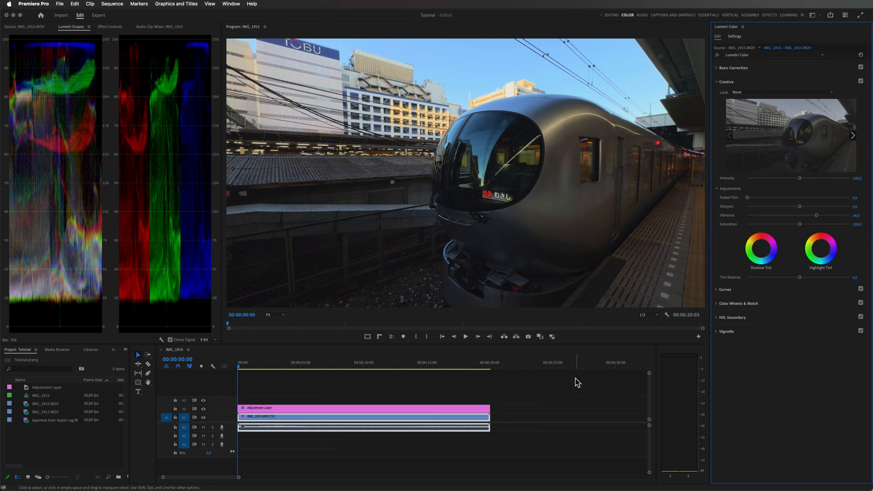
pyautogui.moveTo(588, 383)
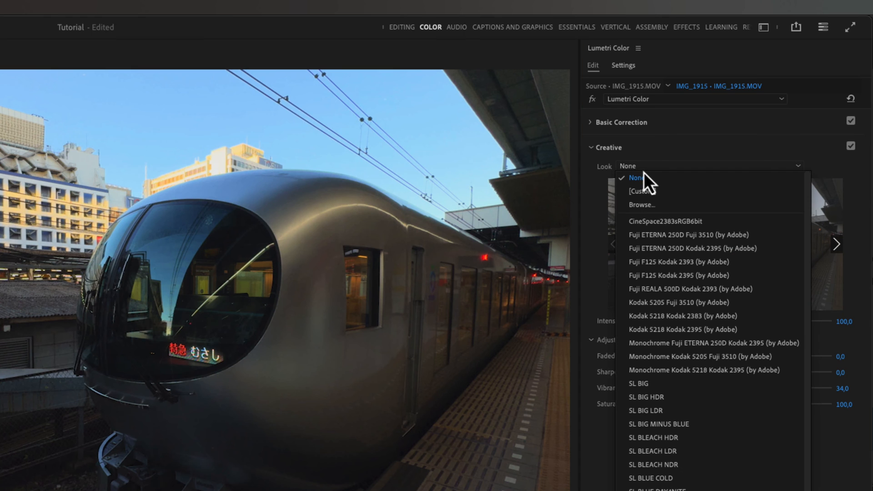
# Load Villain.cube from the Luts folder as the clip's creative Look
pyautogui.click(642, 204)
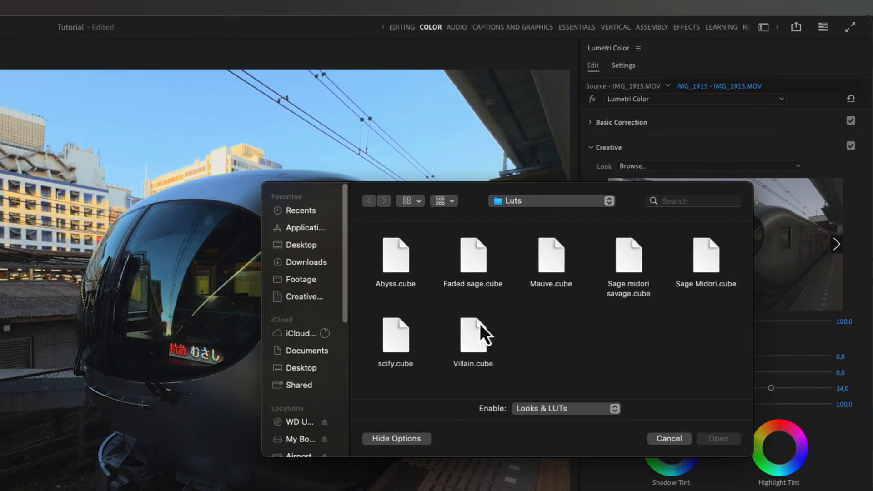
pyautogui.moveTo(589, 324)
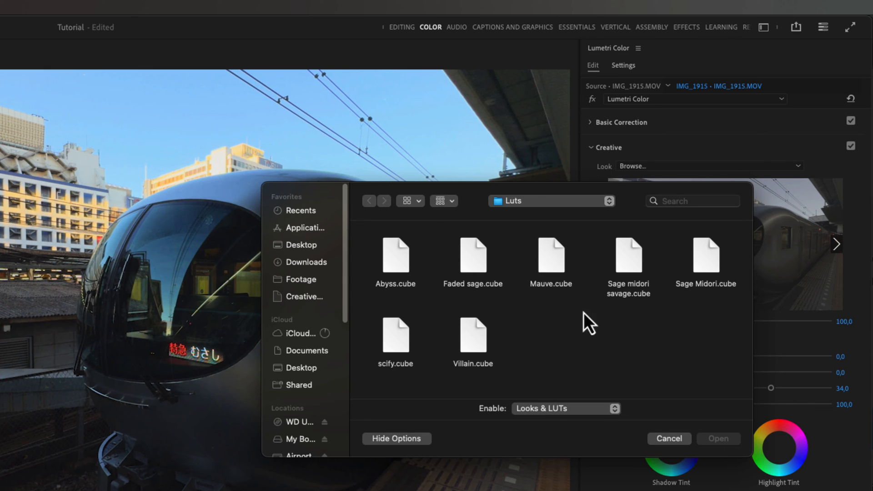
pyautogui.click(473, 337)
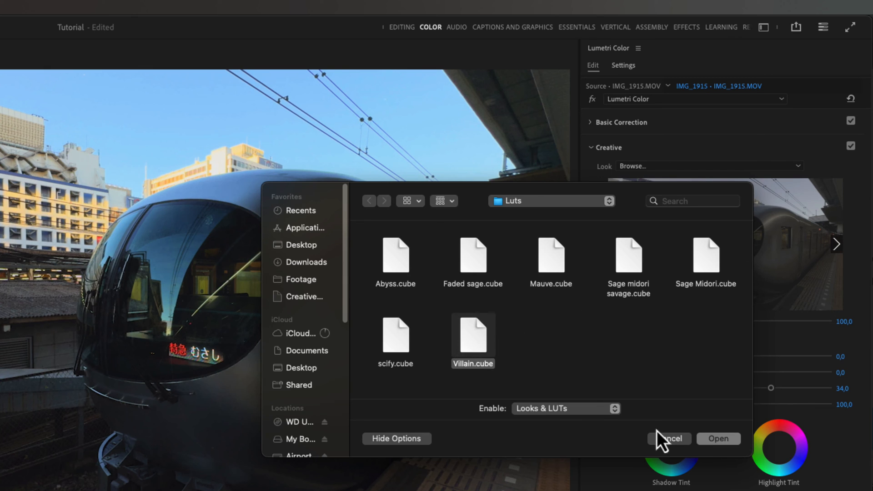
pyautogui.click(718, 438)
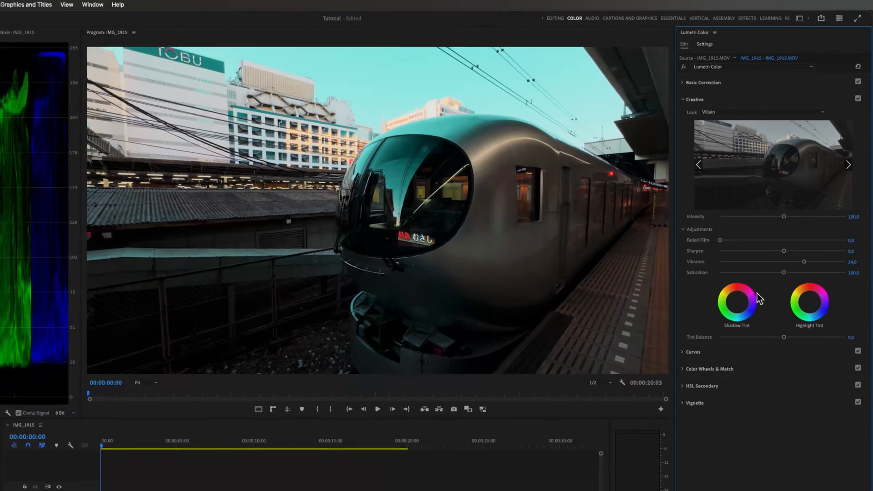